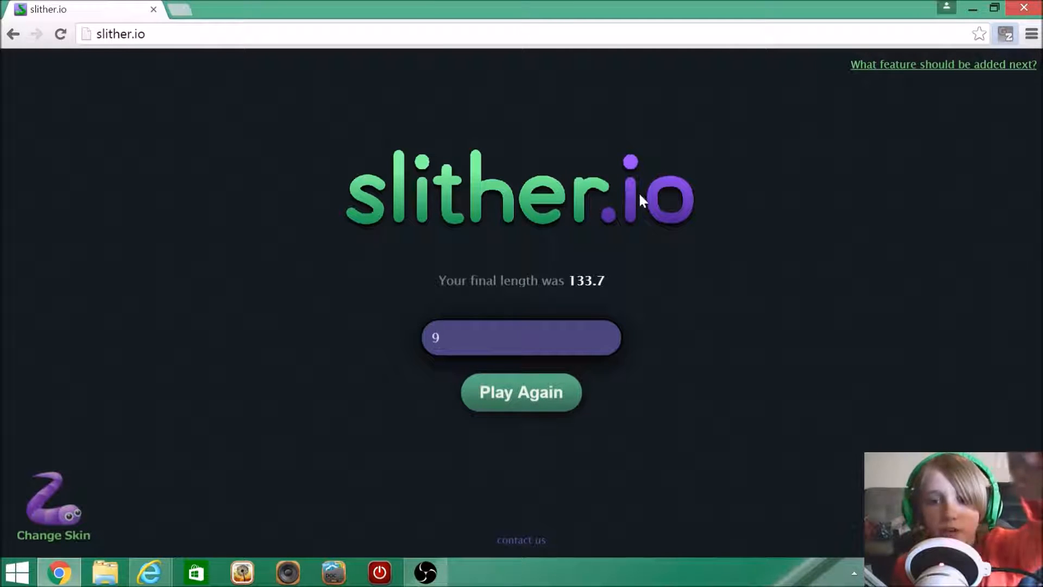
Open the skin chooser from the game-over screen, showing the red-and-white striped snake
double_click(586, 280)
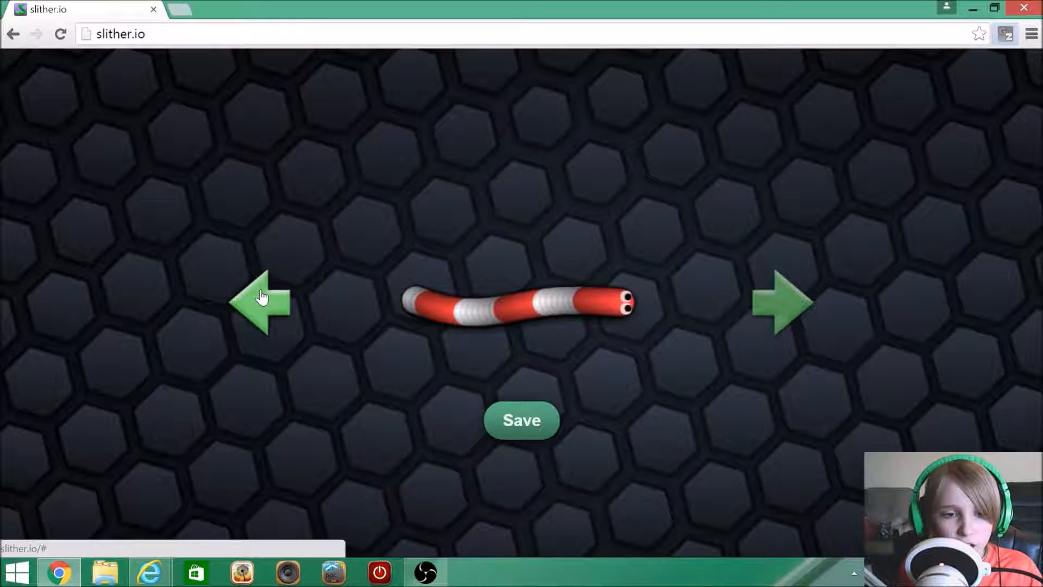
Browse left to the stars-and-stripes flag skin and save it
click(261, 303)
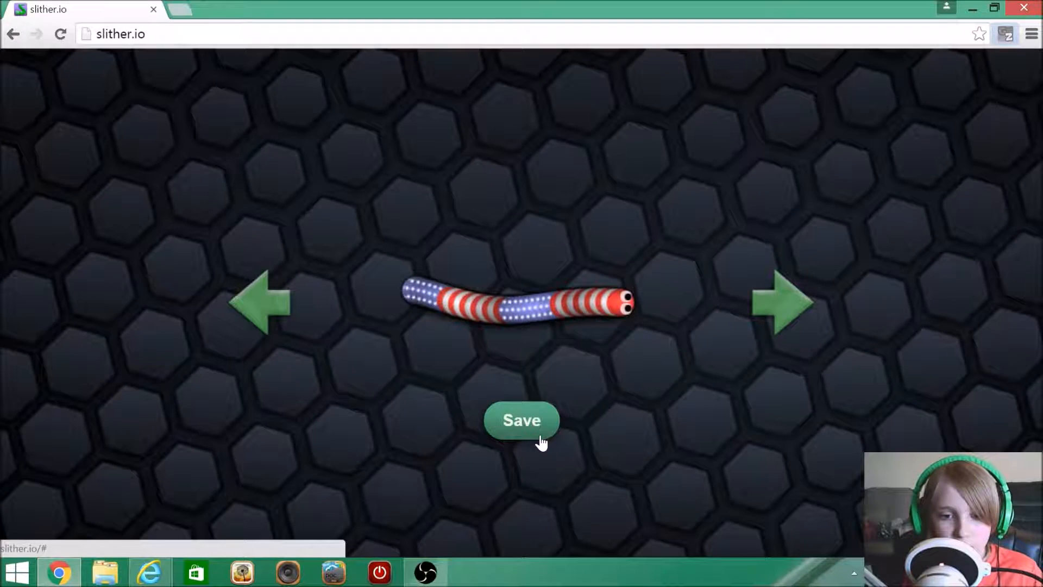
click(522, 420)
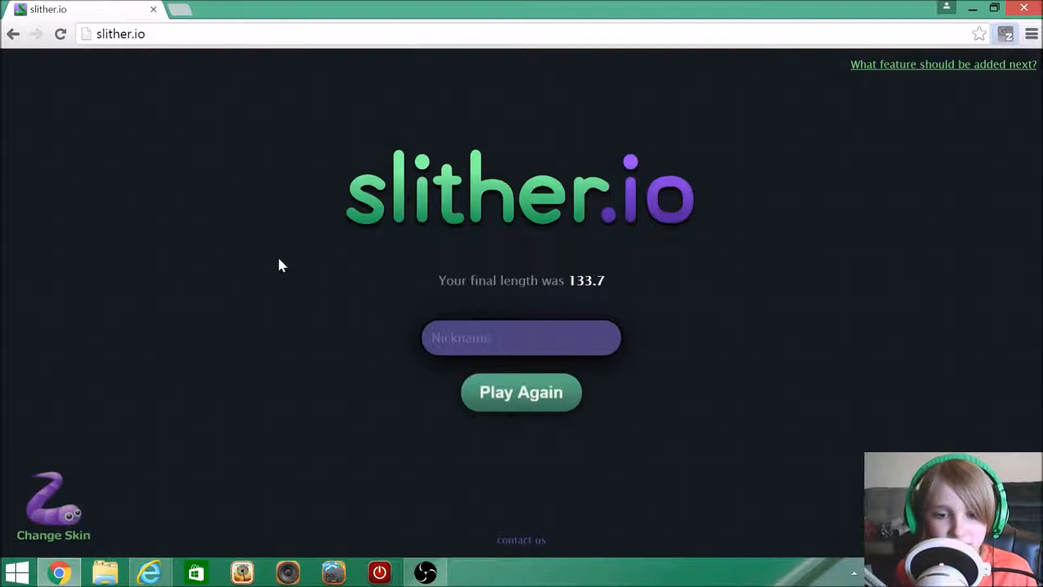
Click into the empty nickname field to bring up the Play screen with tips
click(522, 337)
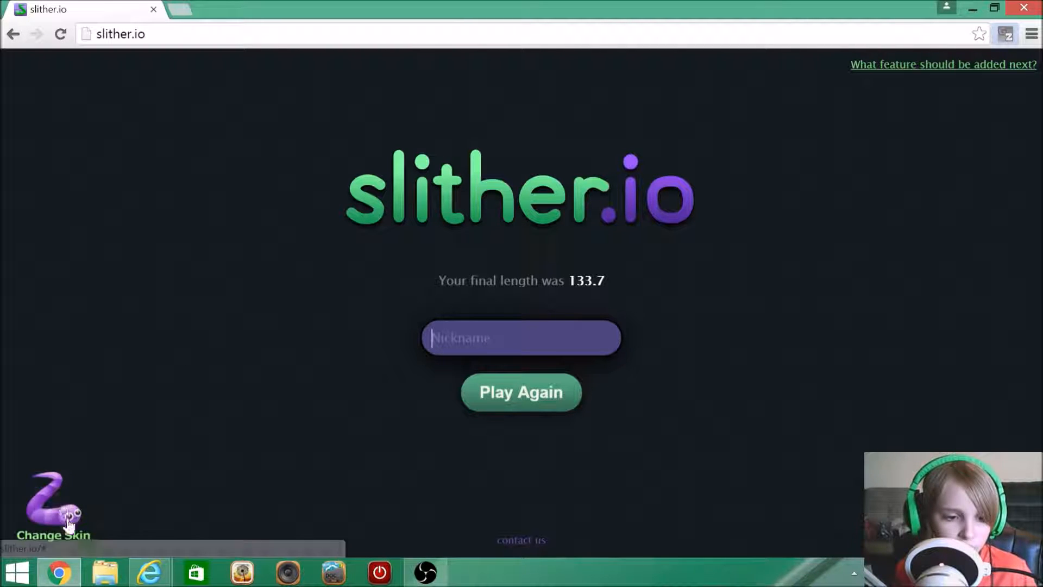
mouse_move(309, 457)
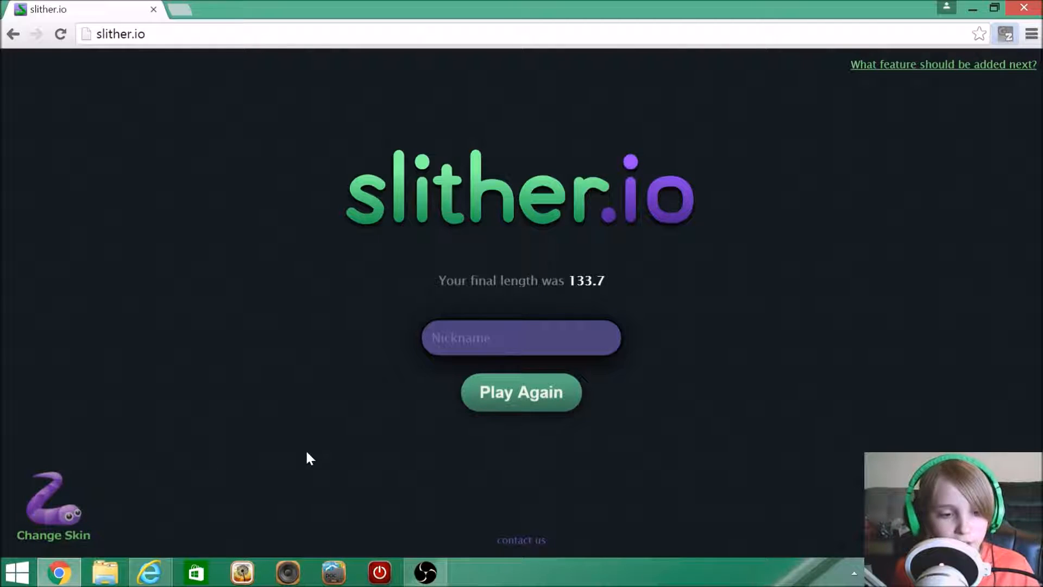
click(521, 337)
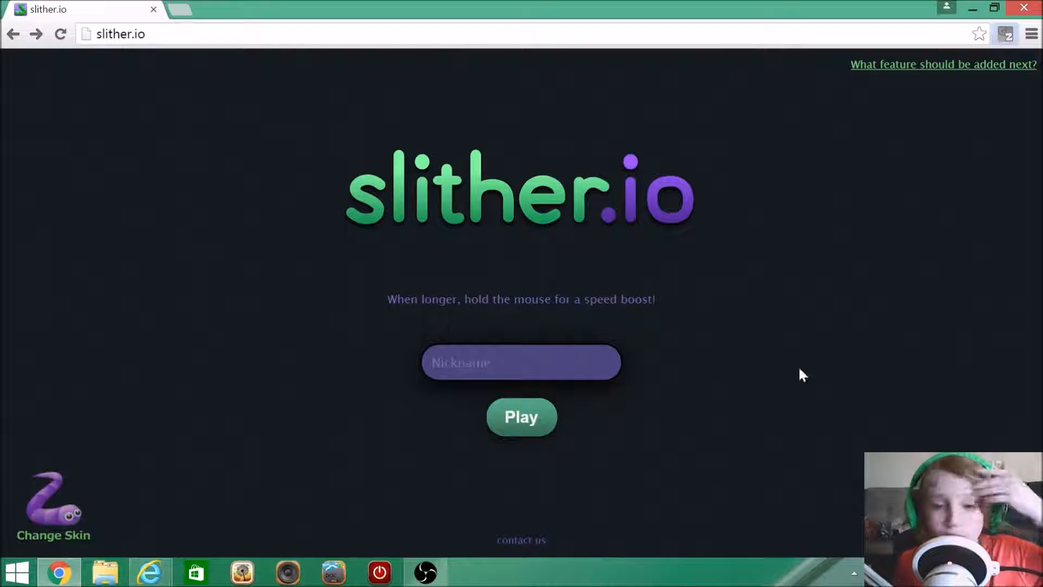
mouse_move(912, 367)
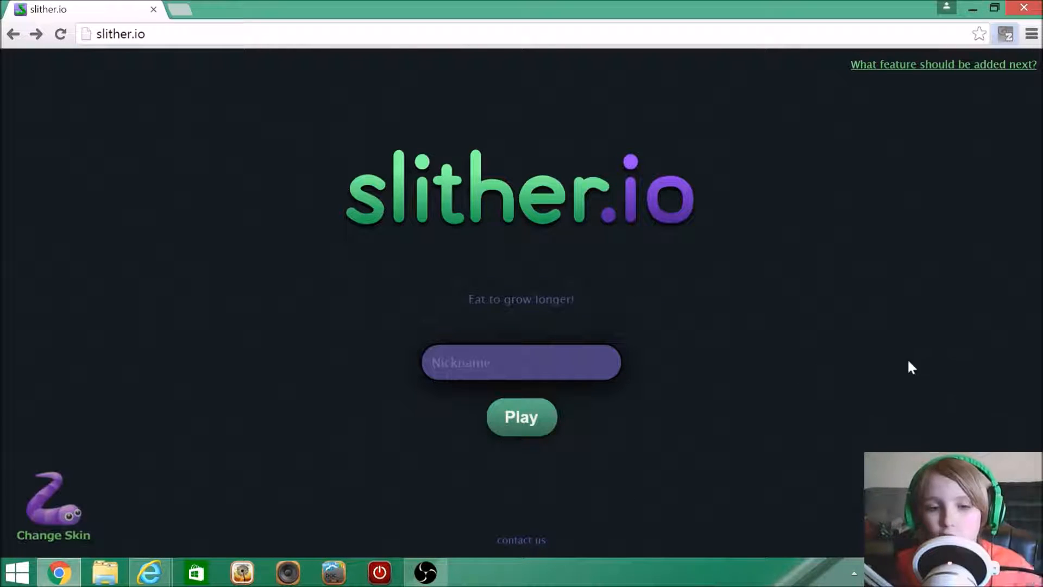